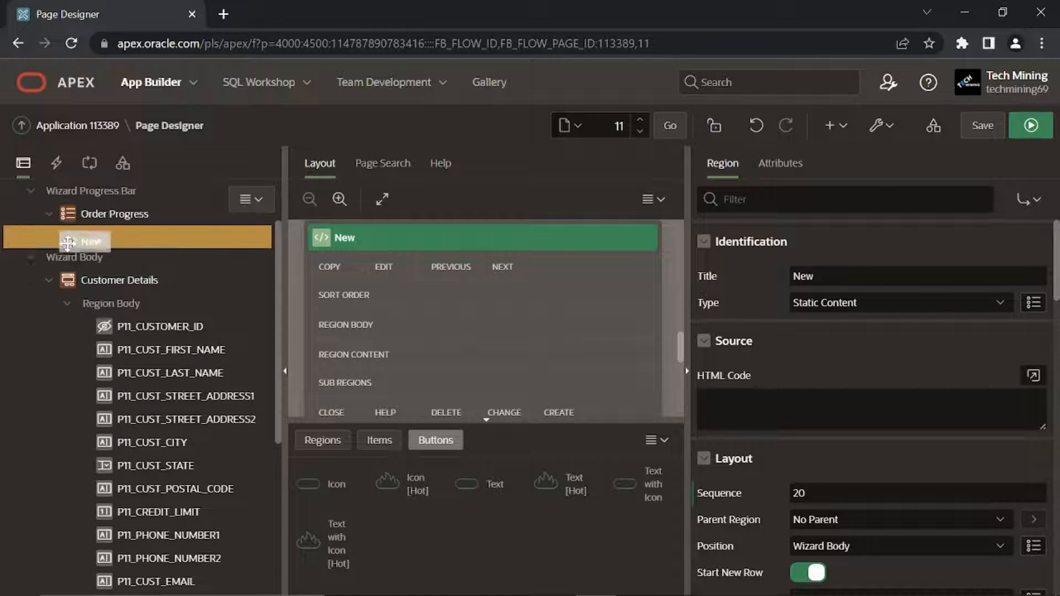
Move the new region above Customer Details and title it 'Identify Customer'.
{"action": "left_click_drag", "start_coordinate": [88, 241], "coordinate": [88, 260]}
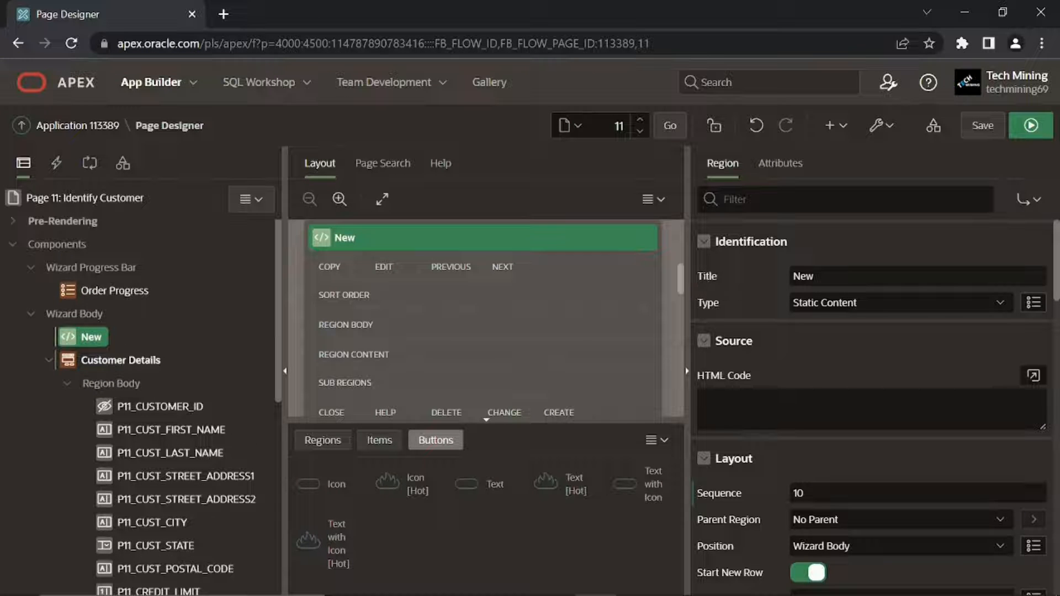
{"action": "type", "text": "Identify Customer"}
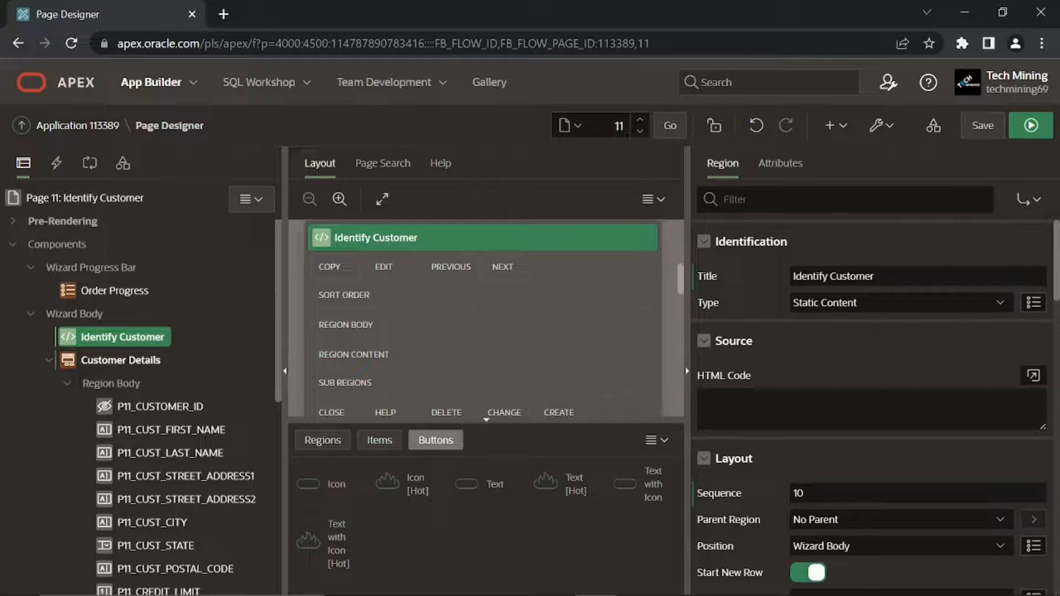
{"action": "scroll", "scroll_direction": "down", "scroll_amount": 3}
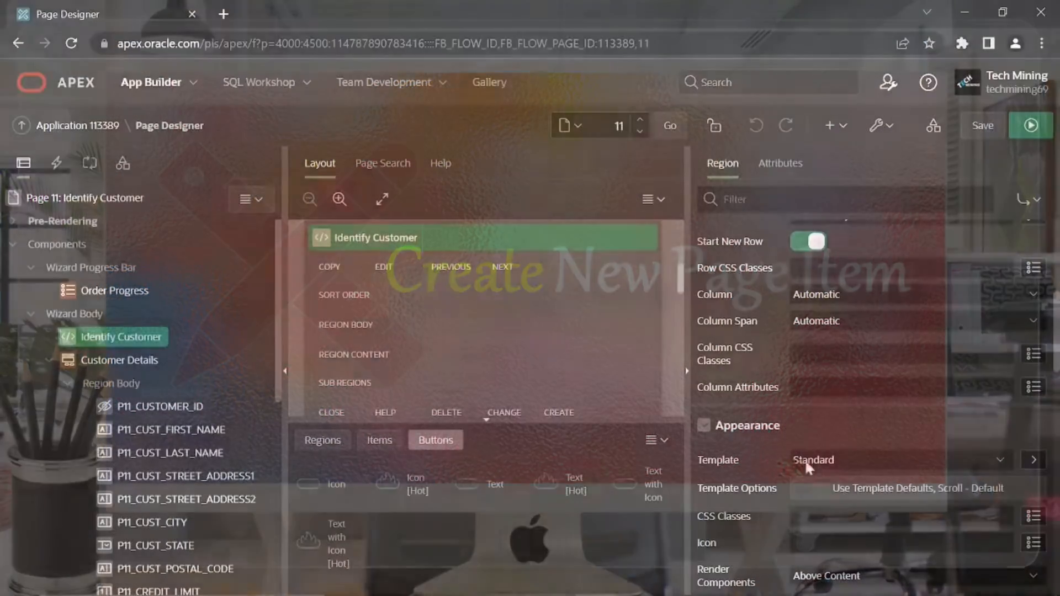
Create a page item named P11_CUSTOMER_OPTIONS in the Identify Customer region.
{"action": "right_click", "coordinate": [116, 337]}
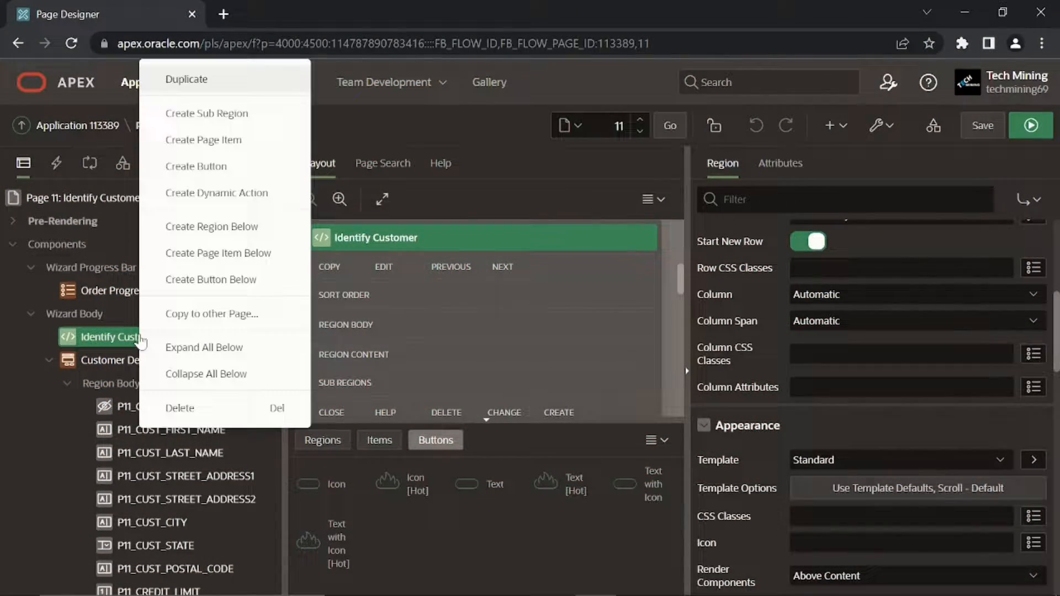
{"action": "mouse_move", "coordinate": [208, 145]}
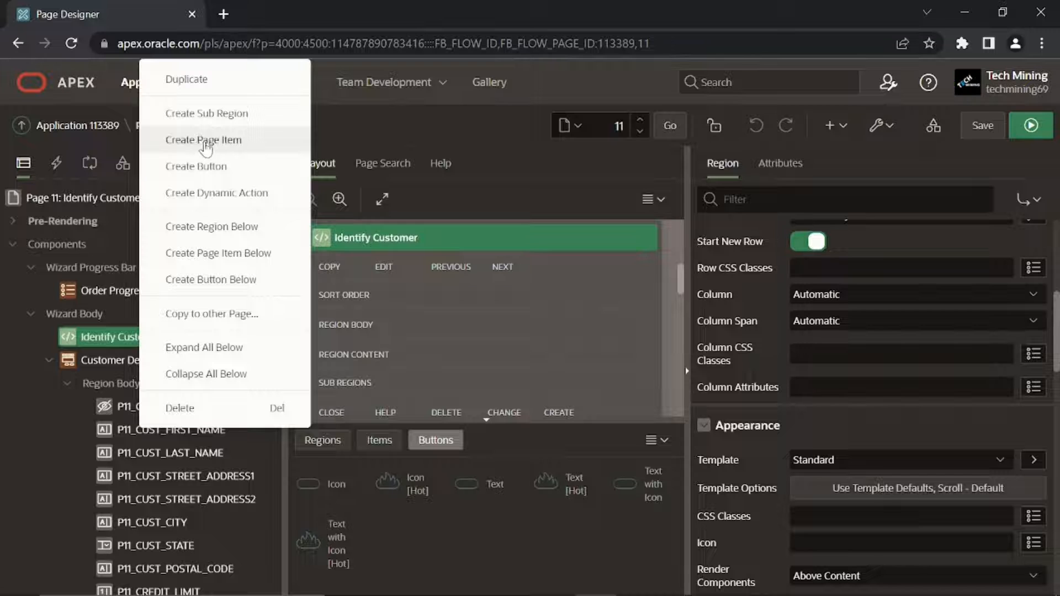
{"action": "left_click", "coordinate": [203, 140]}
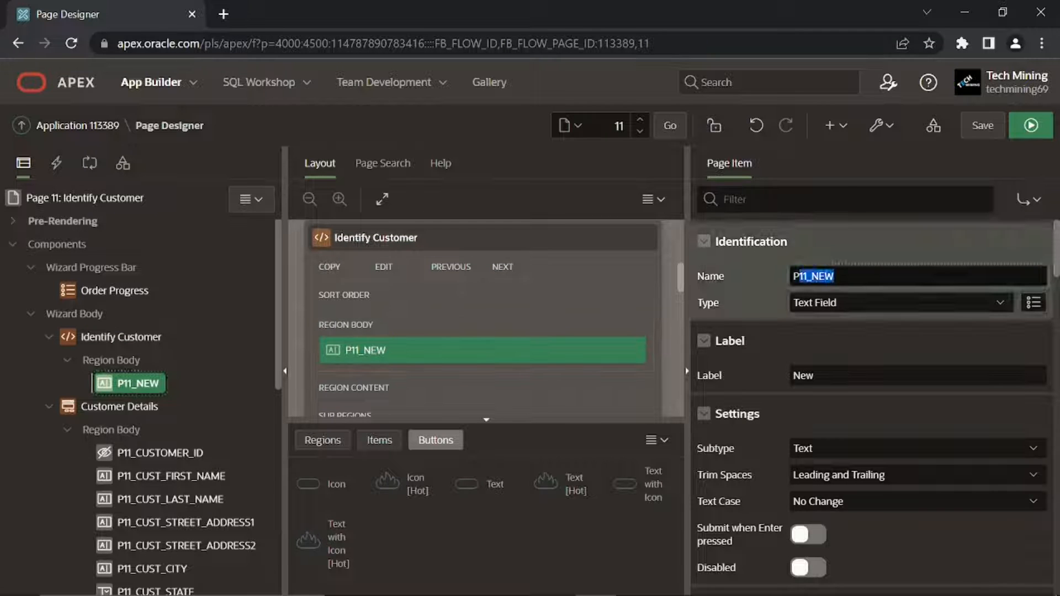
{"action": "type", "text": "P11_CUSTOMER_OPTIONS"}
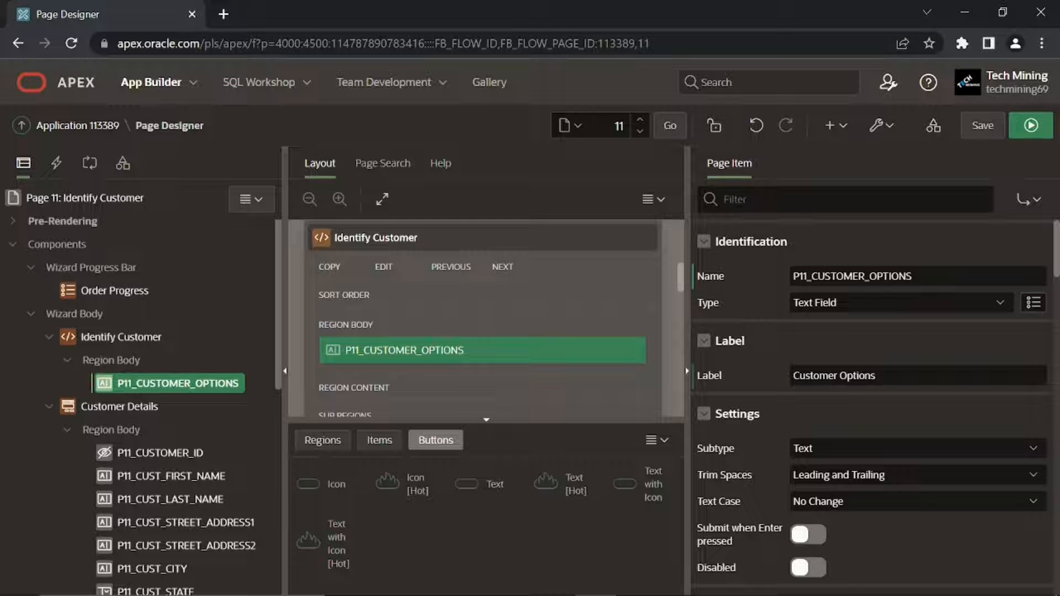
{"action": "left_click", "coordinate": [900, 302]}
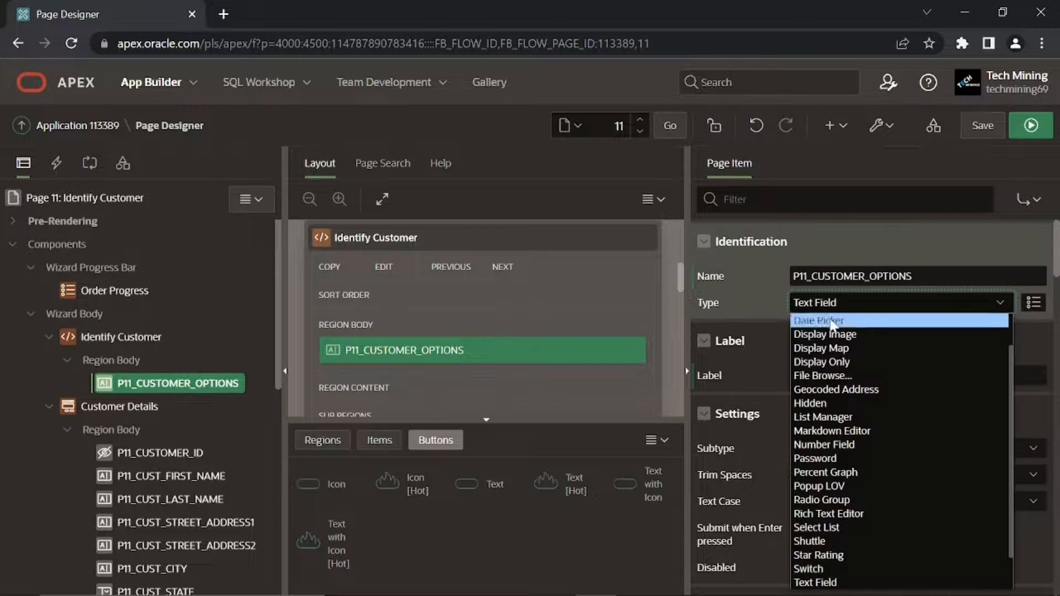
Set the item to Radio Group, label '<b>Create Order for:</b>', 2 columns, Required - Floating template.
{"action": "left_click", "coordinate": [821, 500]}
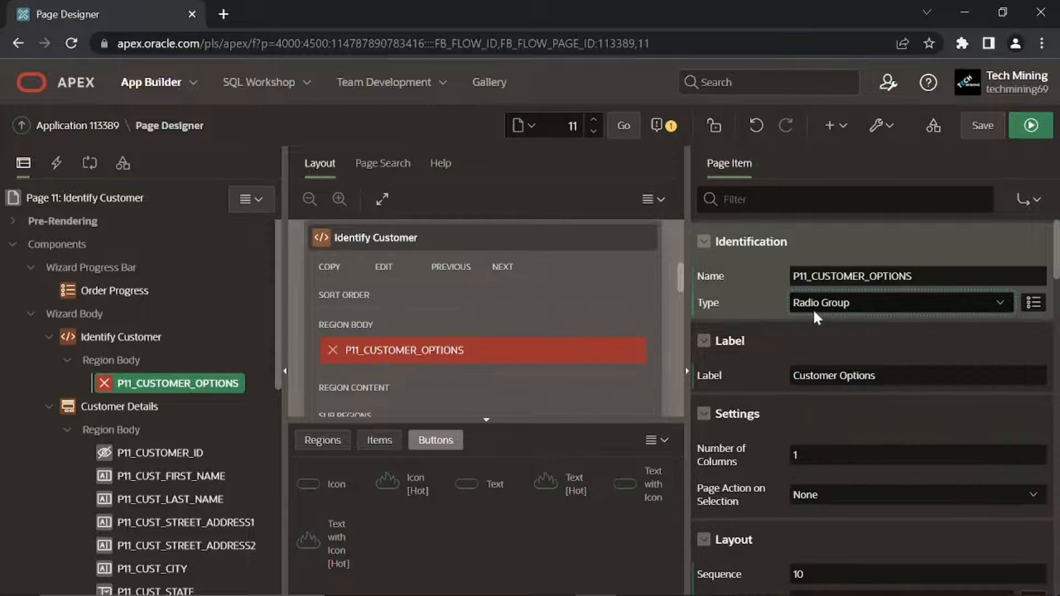
{"action": "mouse_move", "coordinate": [803, 334]}
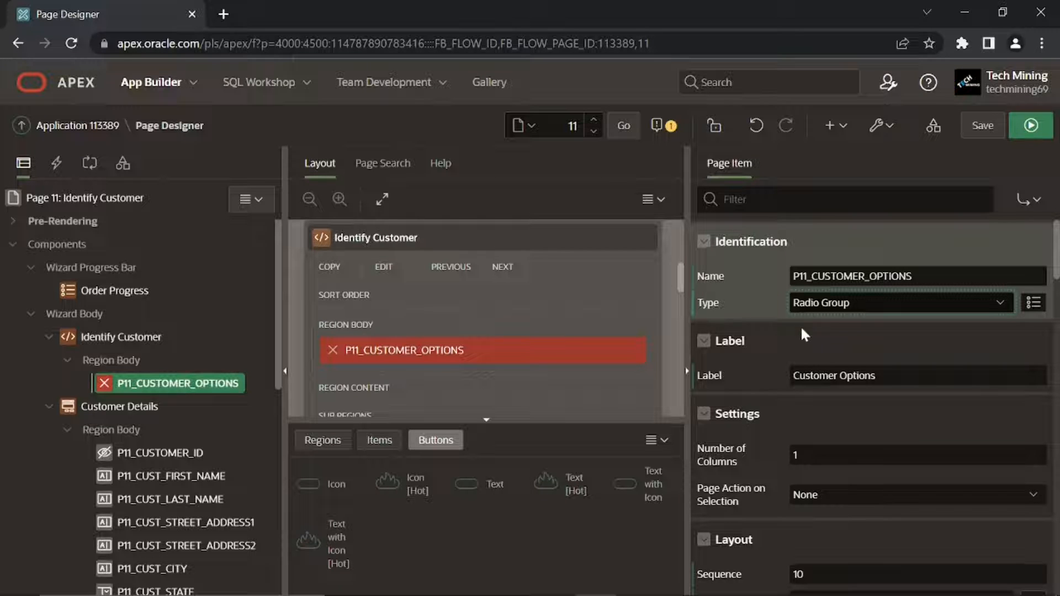
{"action": "double_click", "coordinate": [833, 375]}
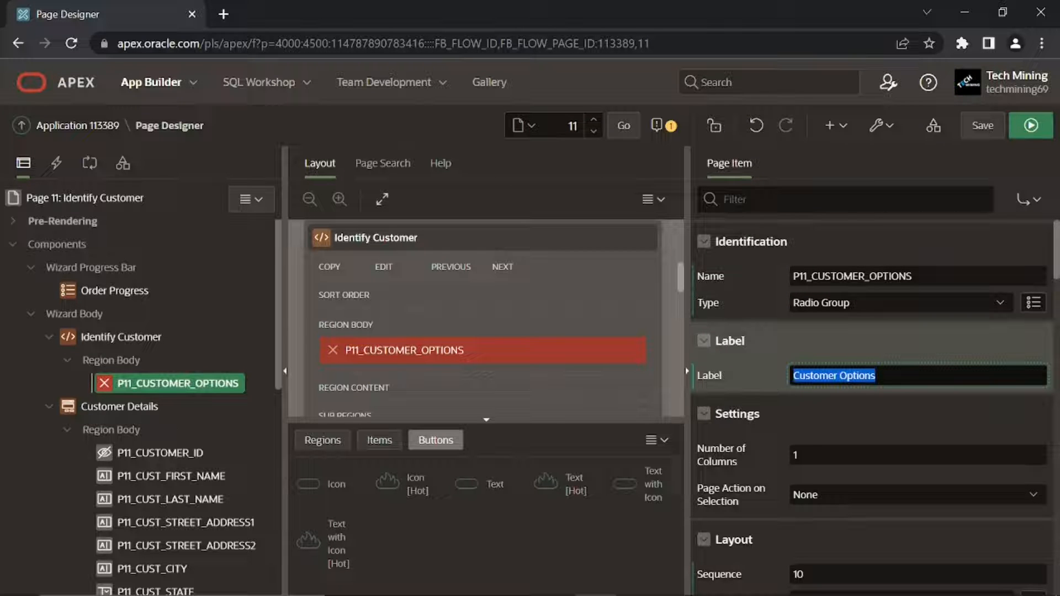
{"action": "type", "text": "<b>Create Order for:</b>"}
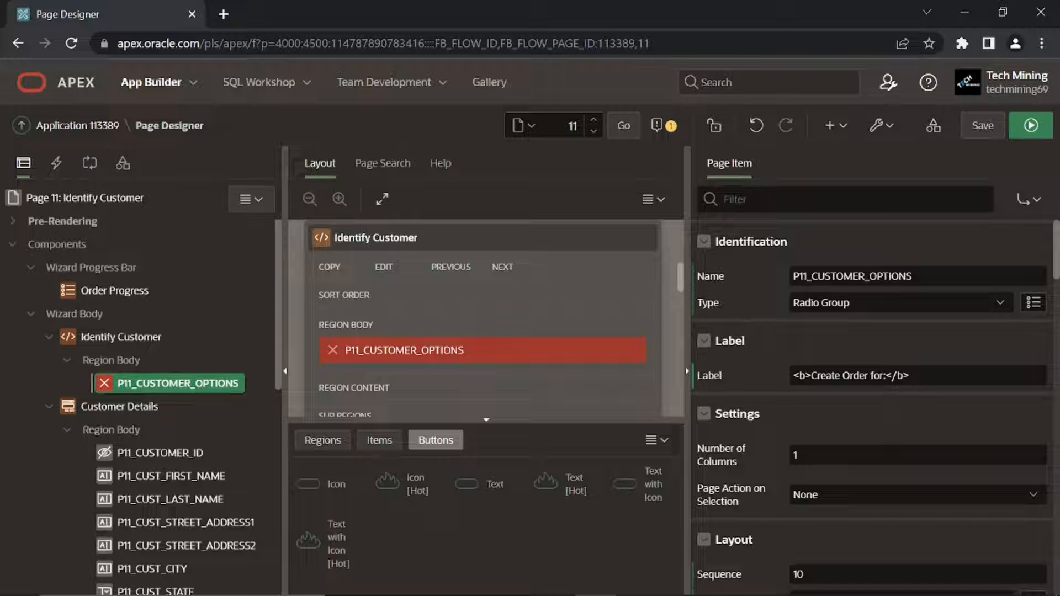
{"action": "mouse_move", "coordinate": [765, 468]}
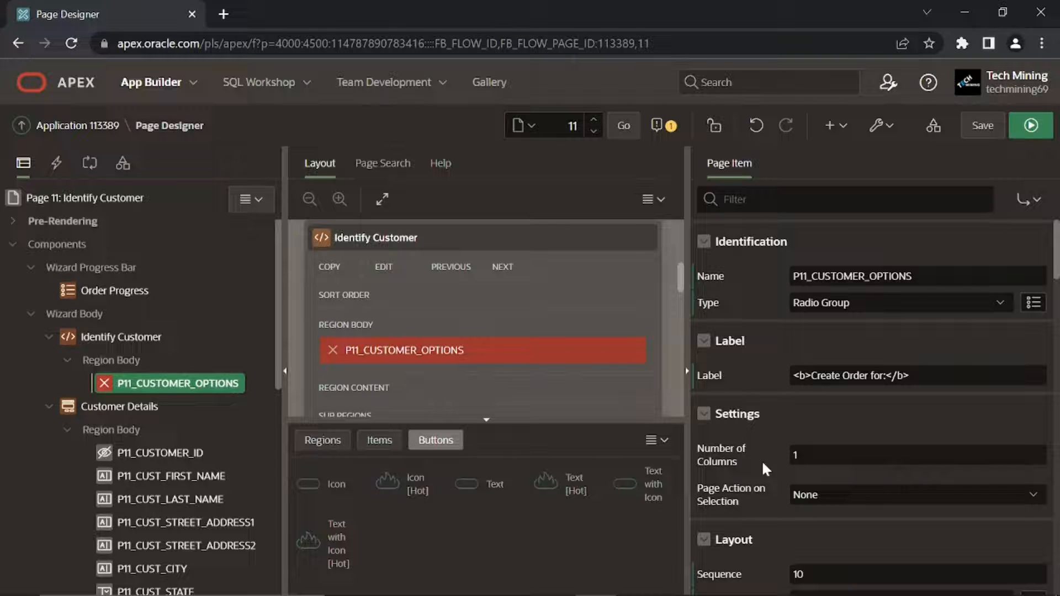
{"action": "type", "text": "2"}
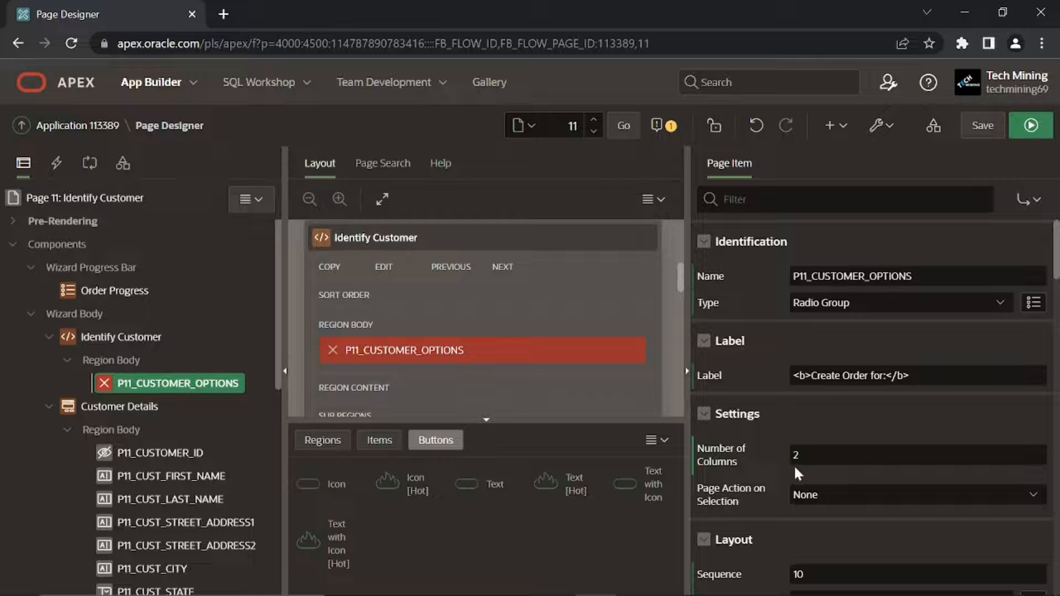
{"action": "scroll", "scroll_direction": "down", "scroll_amount": 3}
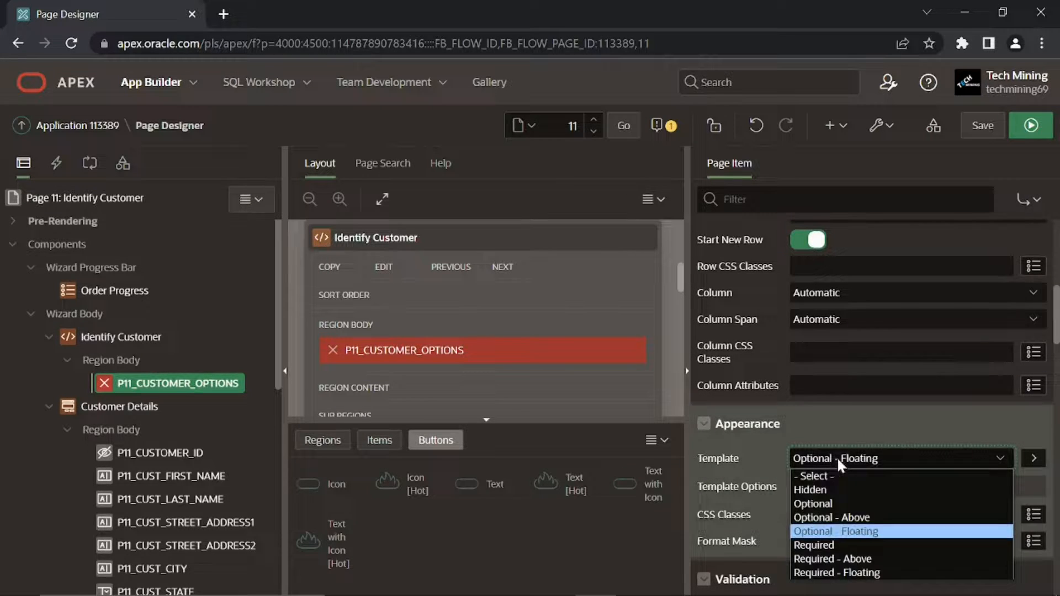
{"action": "left_click", "coordinate": [835, 572]}
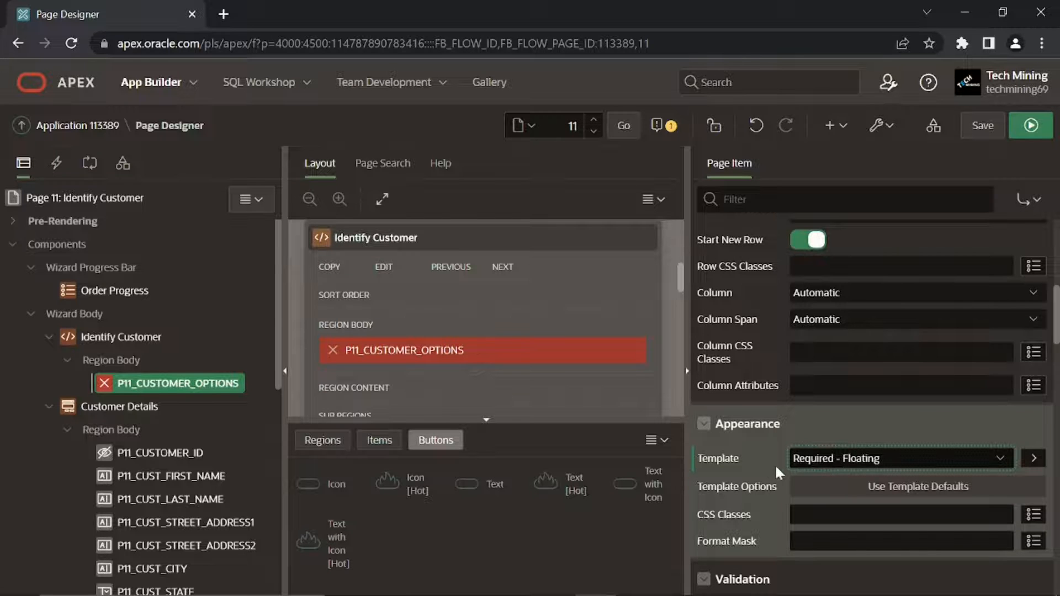
{"action": "scroll", "scroll_direction": "down", "scroll_amount": 3}
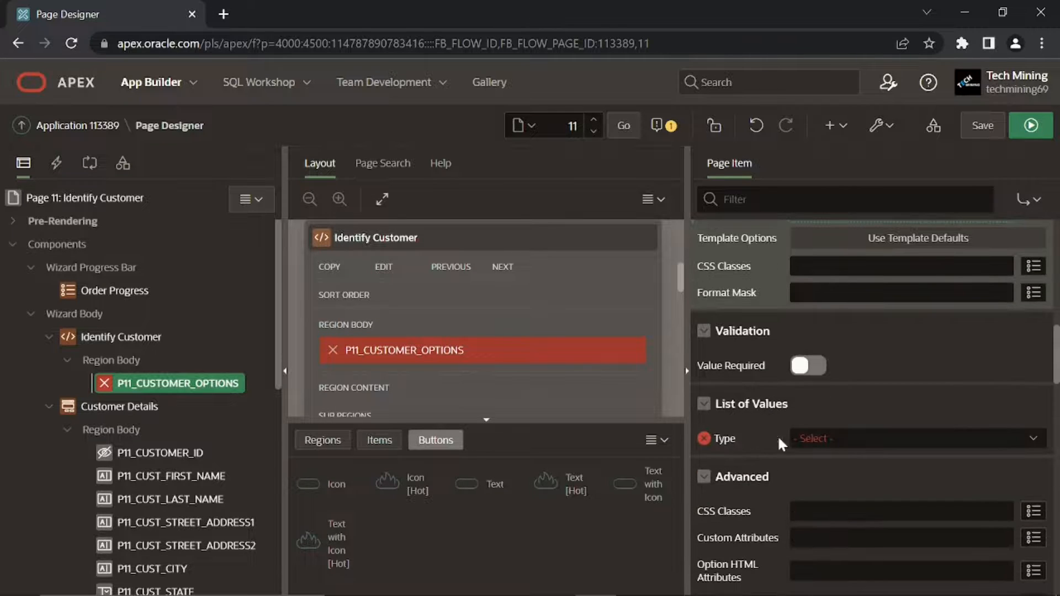
Use the shared NEW OR EXISTING CUSTOMER list of values and turn off Display Null Value.
{"action": "left_click", "coordinate": [912, 439]}
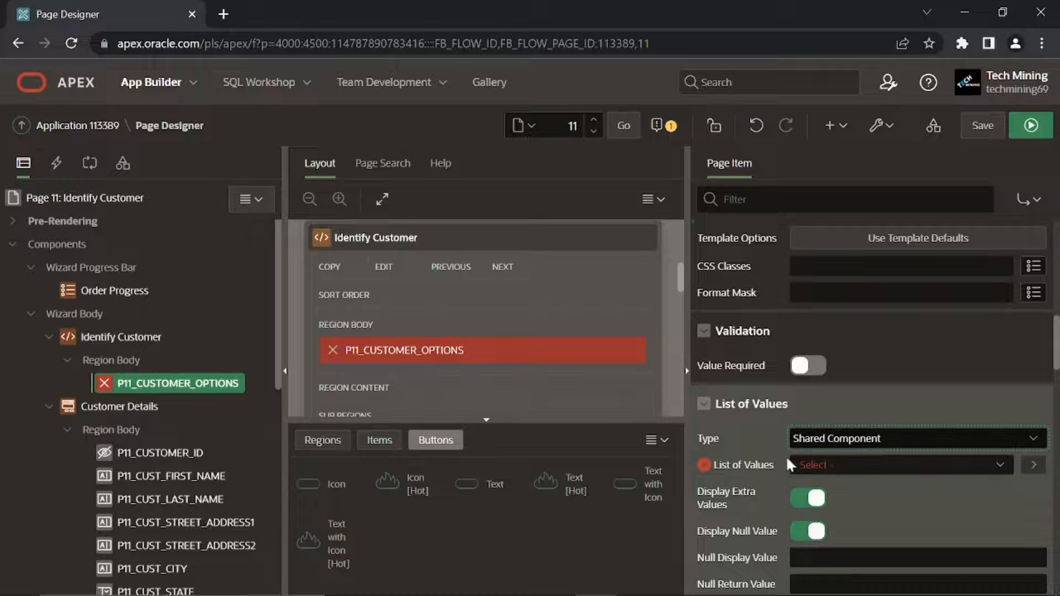
{"action": "left_click", "coordinate": [901, 465]}
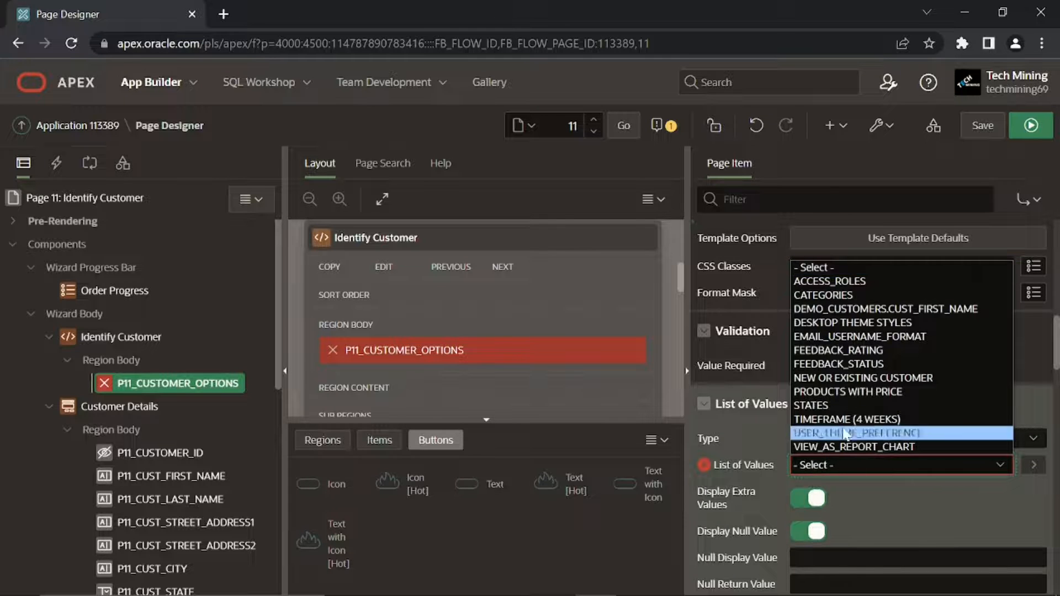
{"action": "left_click", "coordinate": [862, 378]}
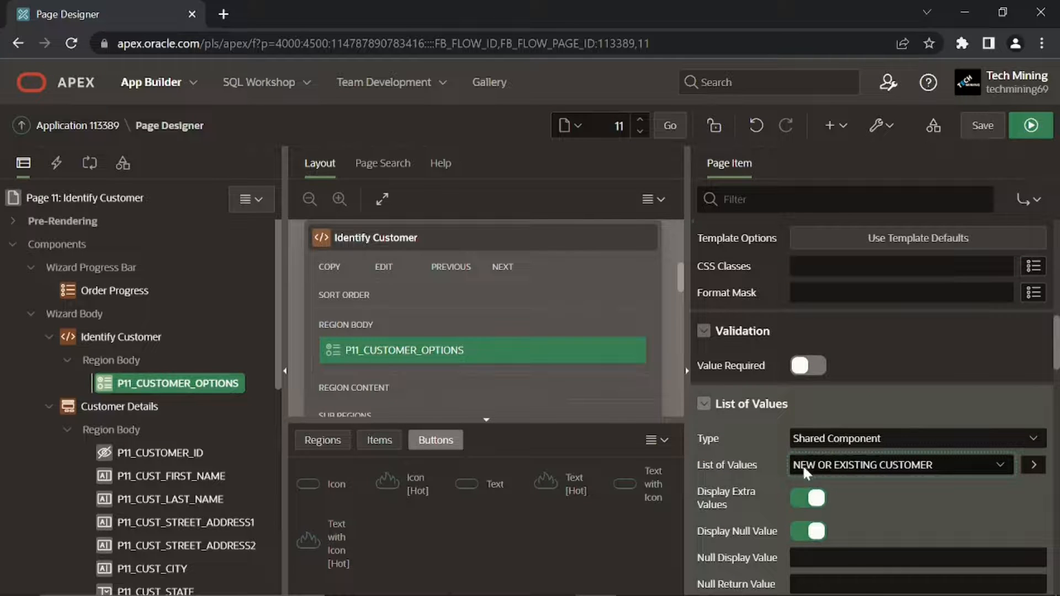
{"action": "mouse_move", "coordinate": [920, 493]}
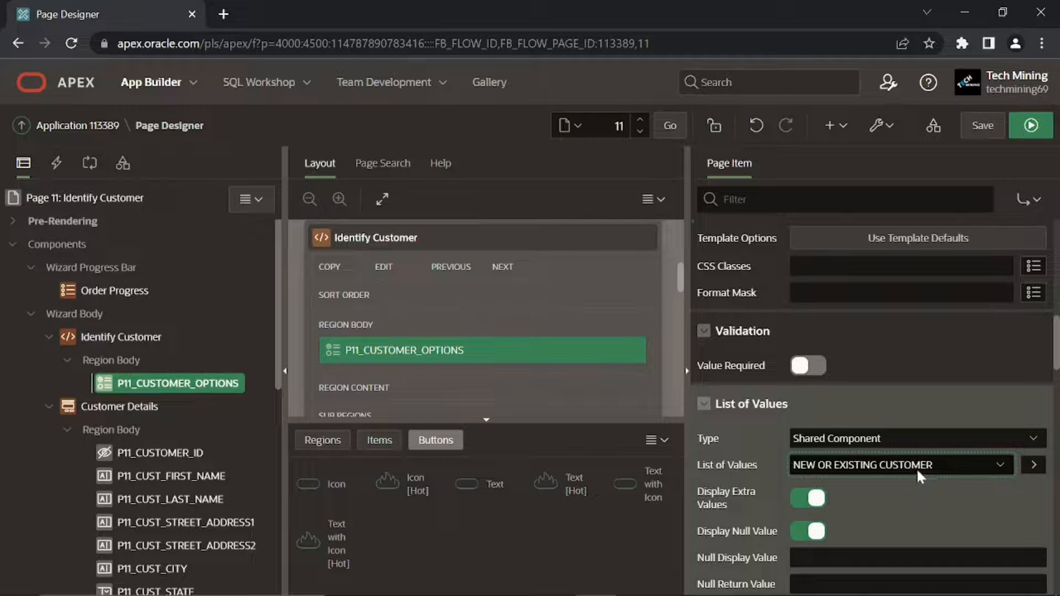
{"action": "mouse_move", "coordinate": [851, 492]}
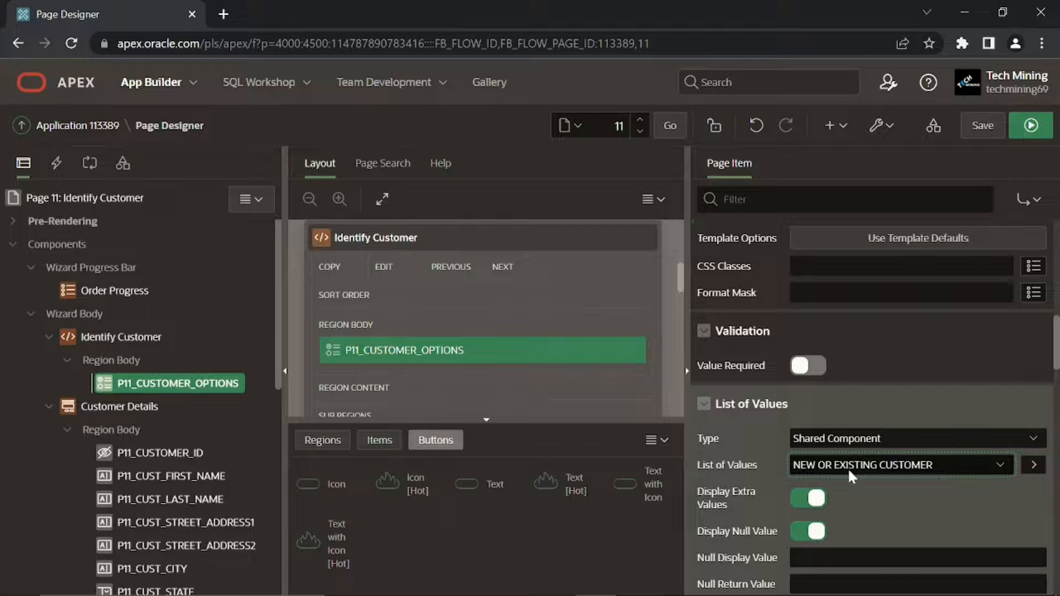
{"action": "mouse_move", "coordinate": [867, 493]}
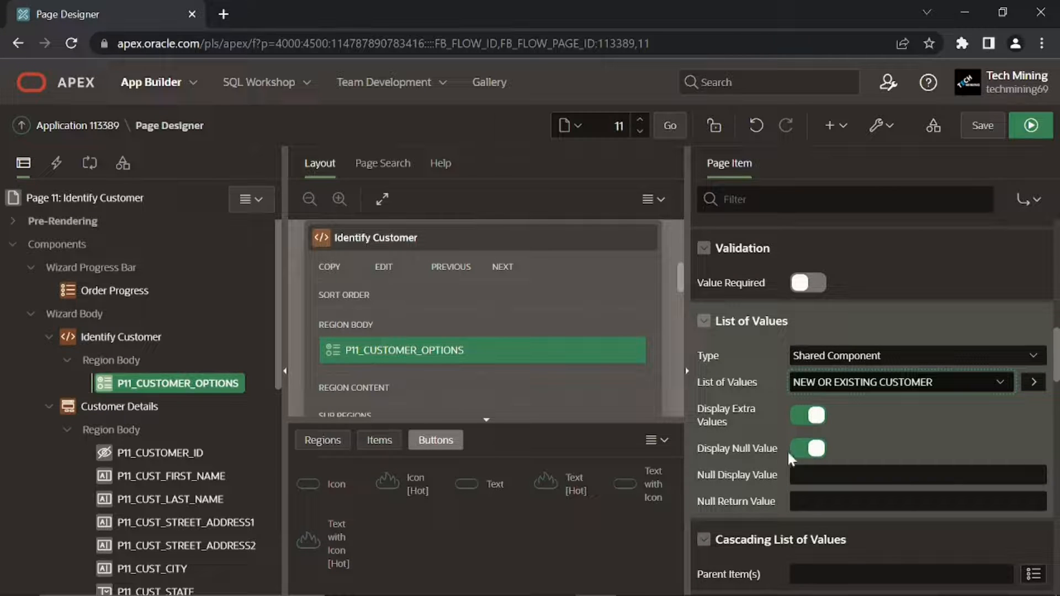
{"action": "left_click", "coordinate": [807, 448]}
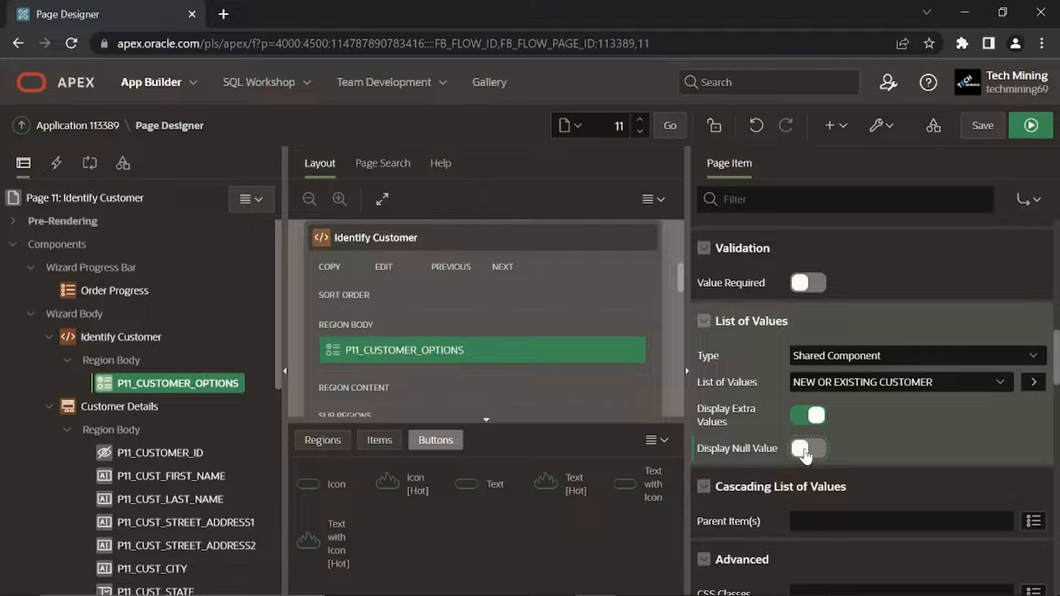
{"action": "scroll", "scroll_direction": "down", "scroll_amount": 3}
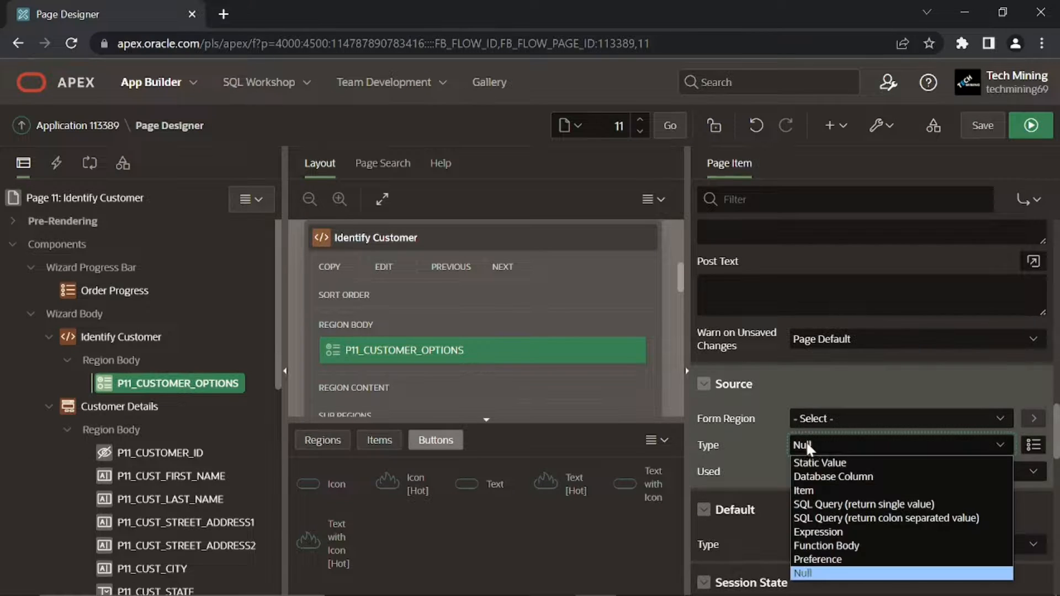
Set the item's source to the static value EXISTING.
{"action": "left_click", "coordinate": [819, 462]}
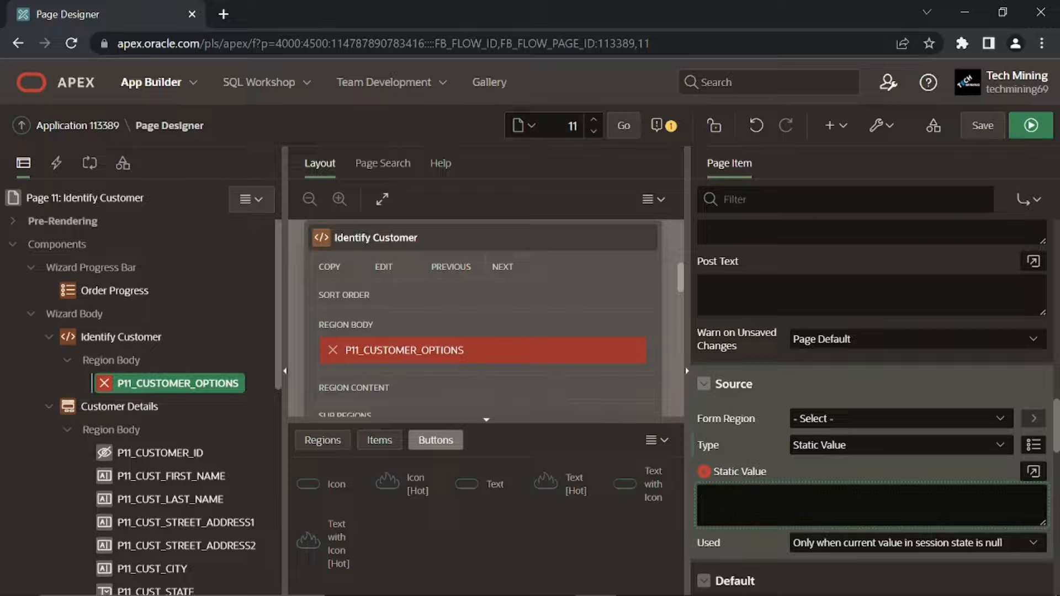
{"action": "type", "text": "EXISTING"}
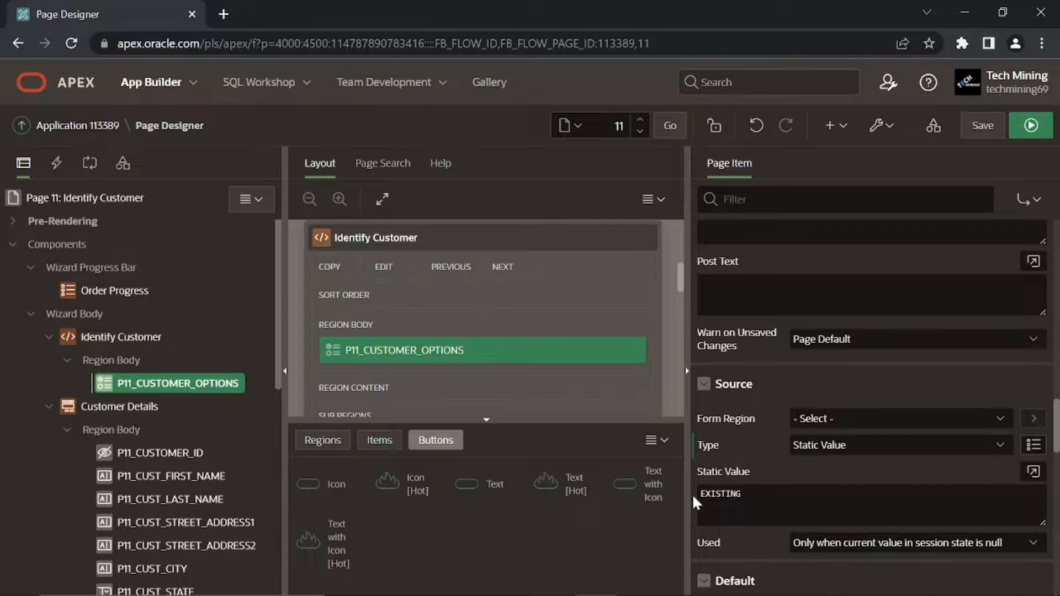
{"action": "scroll", "scroll_direction": "down", "scroll_amount": 3}
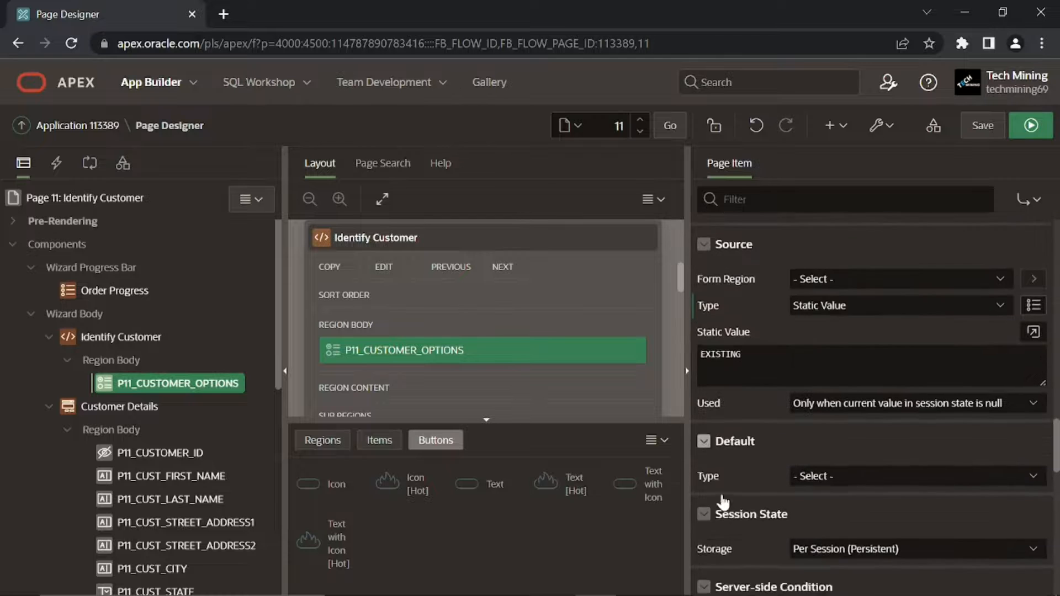
Set a static default of EXISTING and save the page.
{"action": "left_click", "coordinate": [912, 476]}
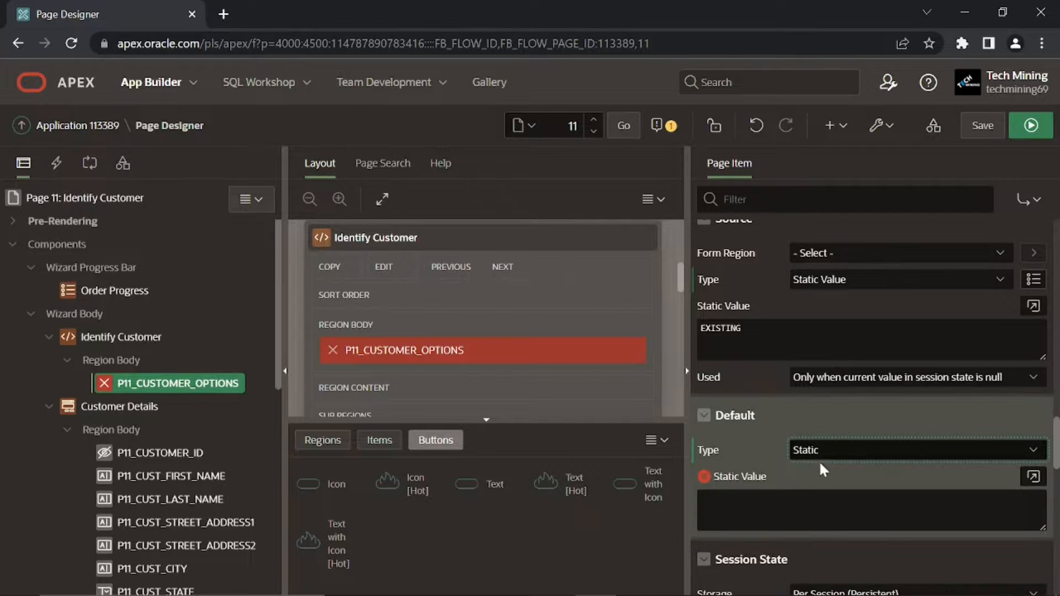
{"action": "scroll", "scroll_direction": "down", "scroll_amount": 3}
{"action": "type", "text": "EXISTING"}
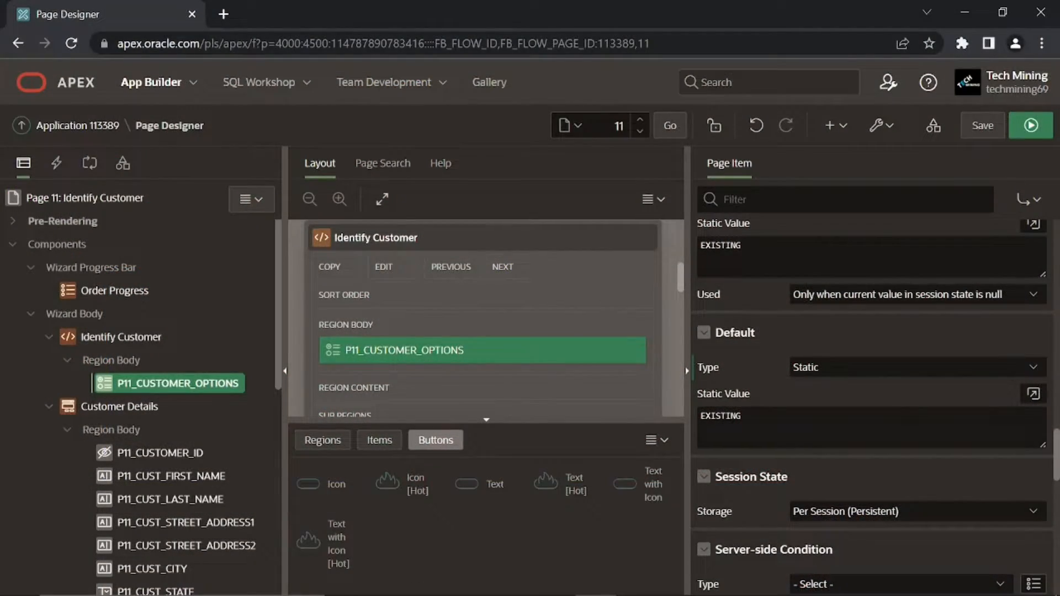
{"action": "mouse_move", "coordinate": [982, 129]}
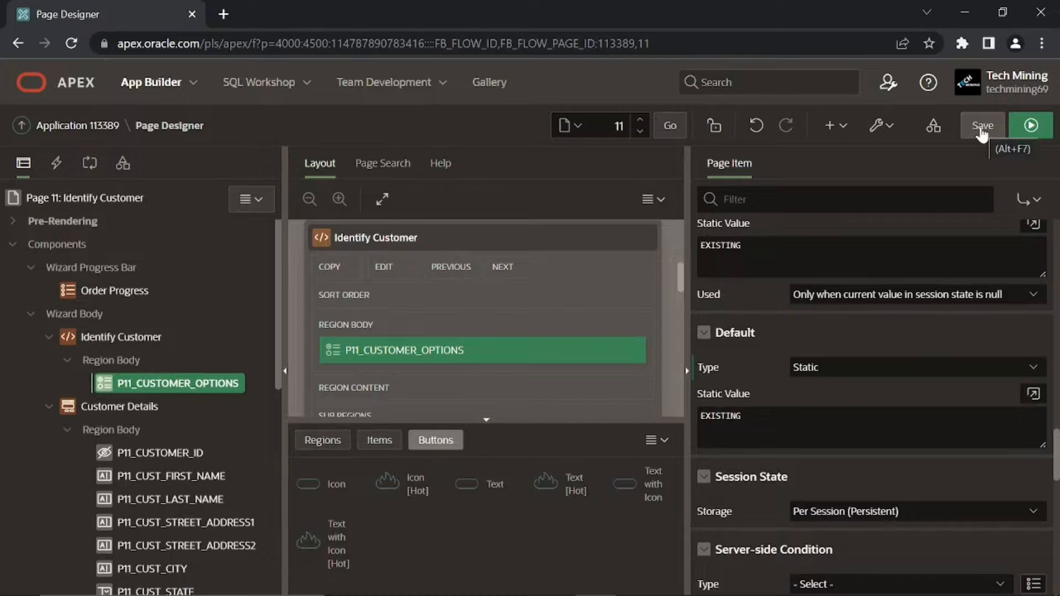
{"action": "left_click", "coordinate": [982, 125]}
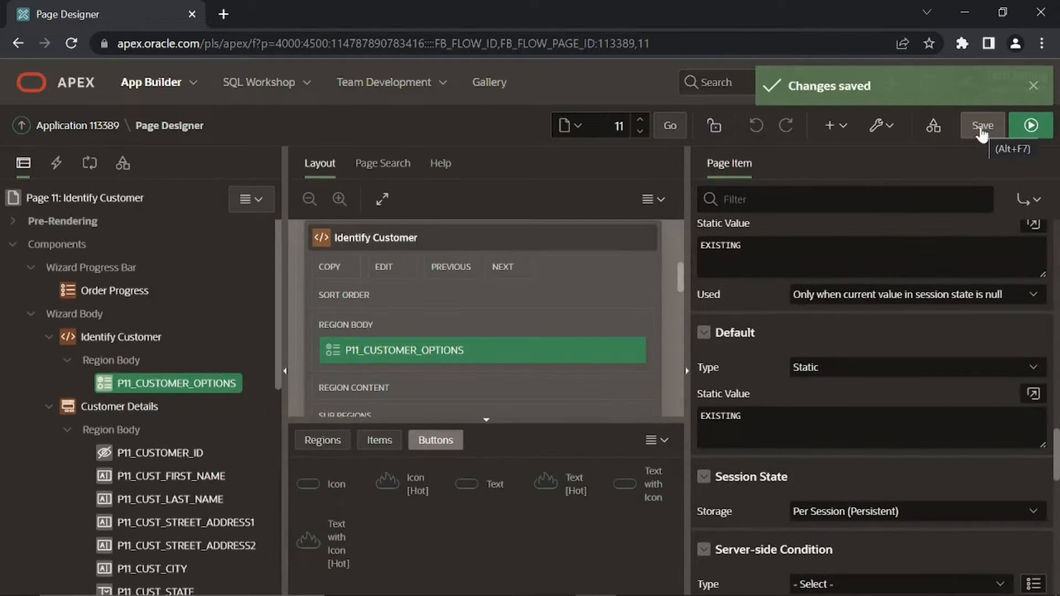